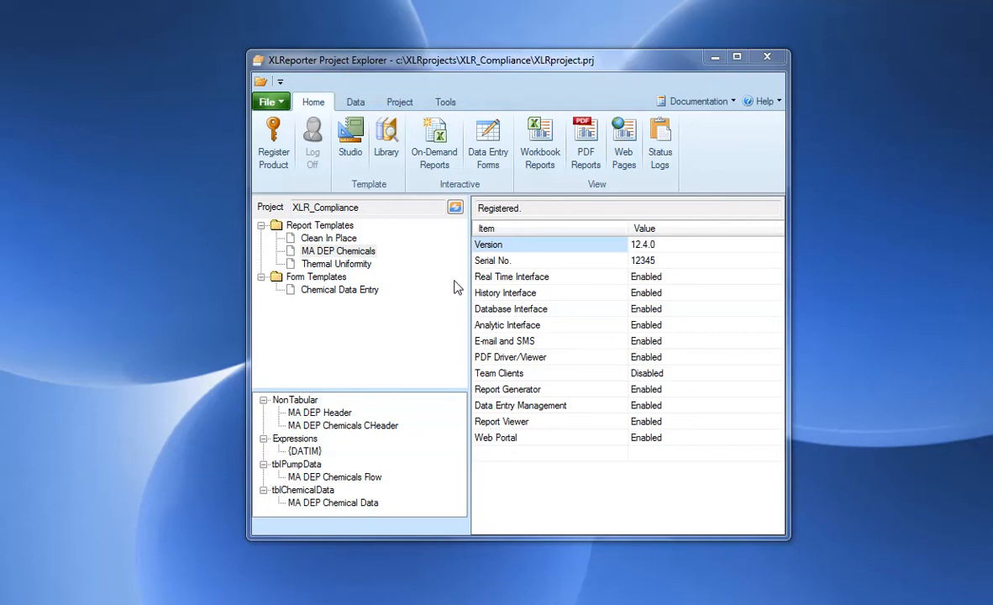
mouse_move(335, 290)
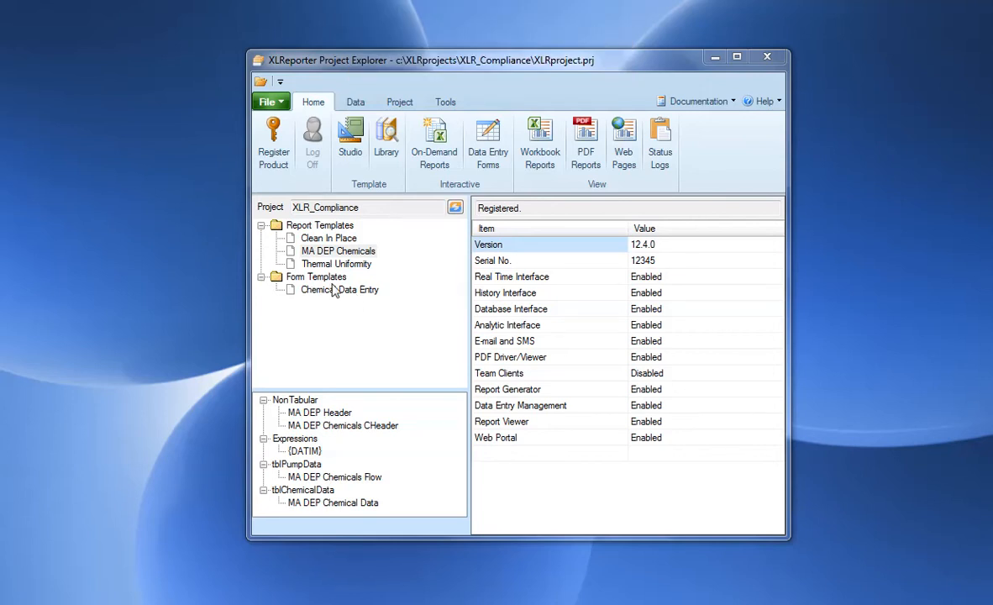
- Select the Chemical Data Entry form template in the XLR_Compliance project tree
click(340, 289)
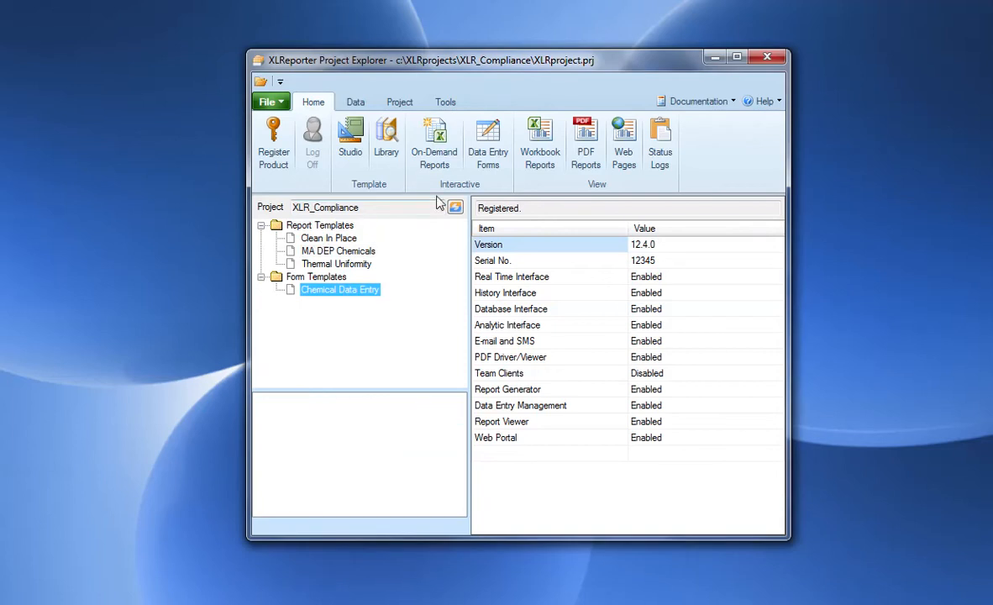
mouse_move(358, 292)
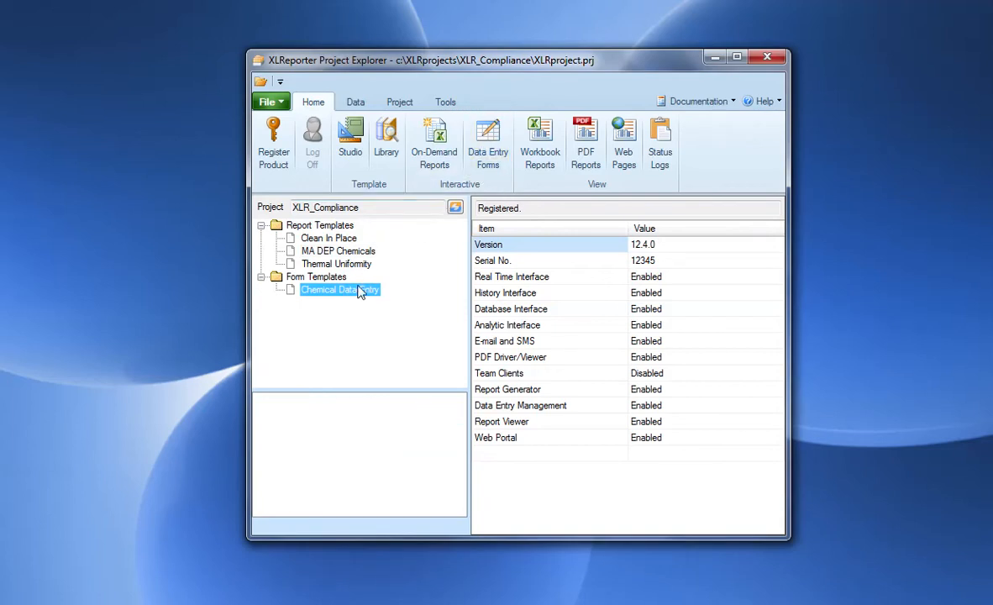
- Open Chemical Data Entry in Excel and inspect the $C$17 KOH - Well #3 Adjust link's column
double_click(340, 288)
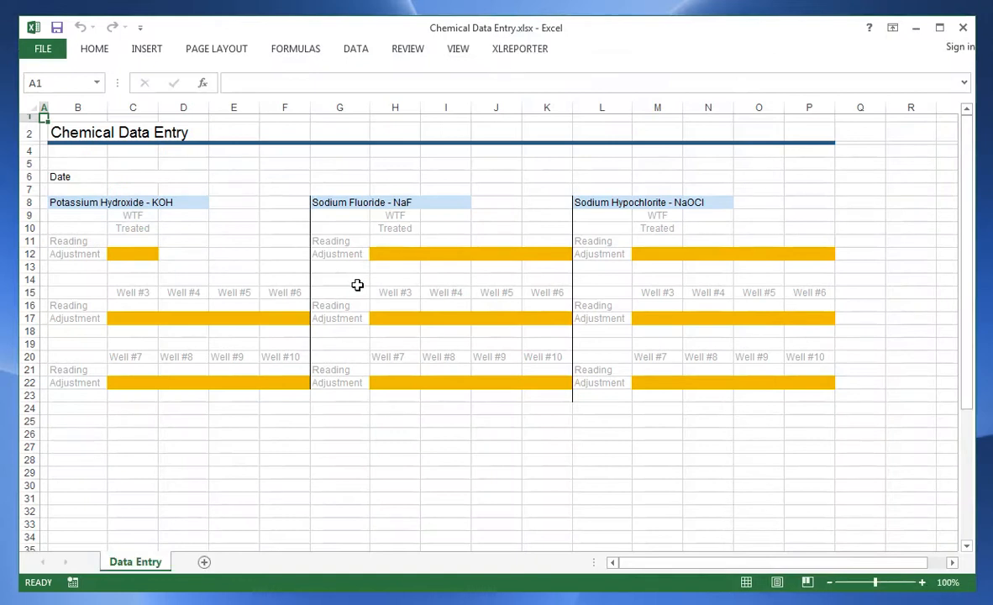
mouse_move(493, 86)
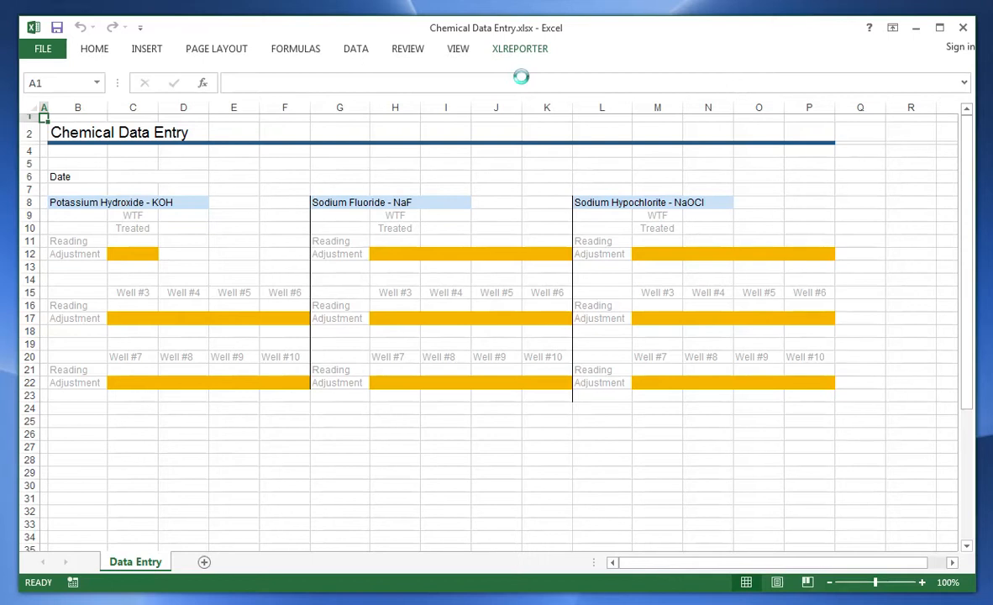
click(519, 48)
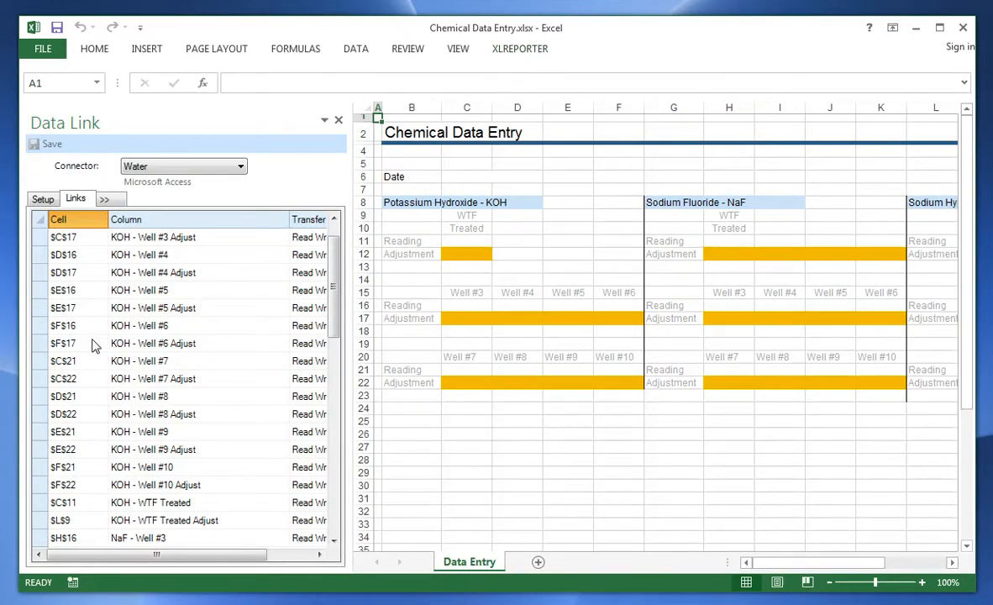
click(63, 237)
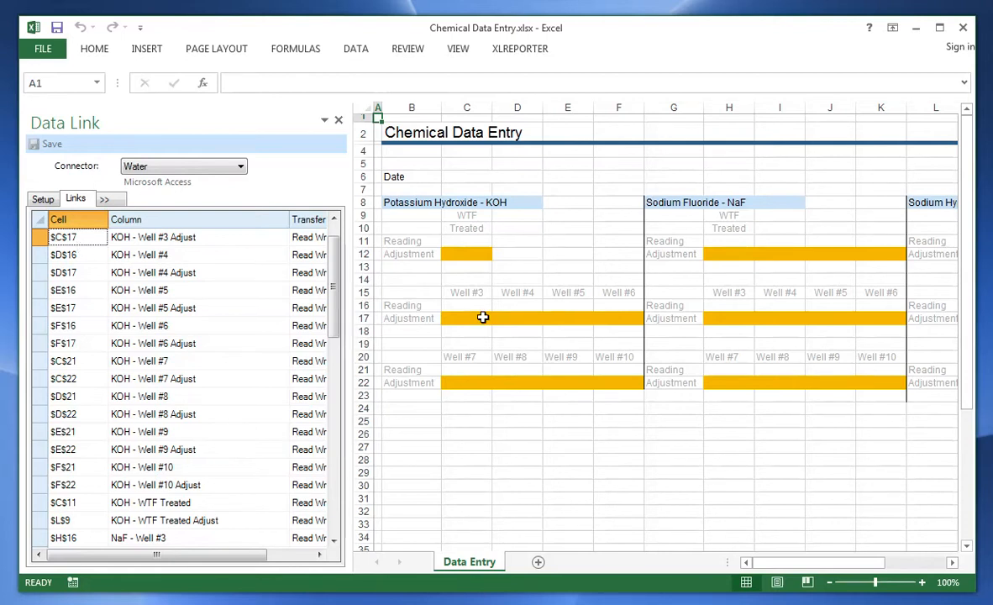
click(466, 318)
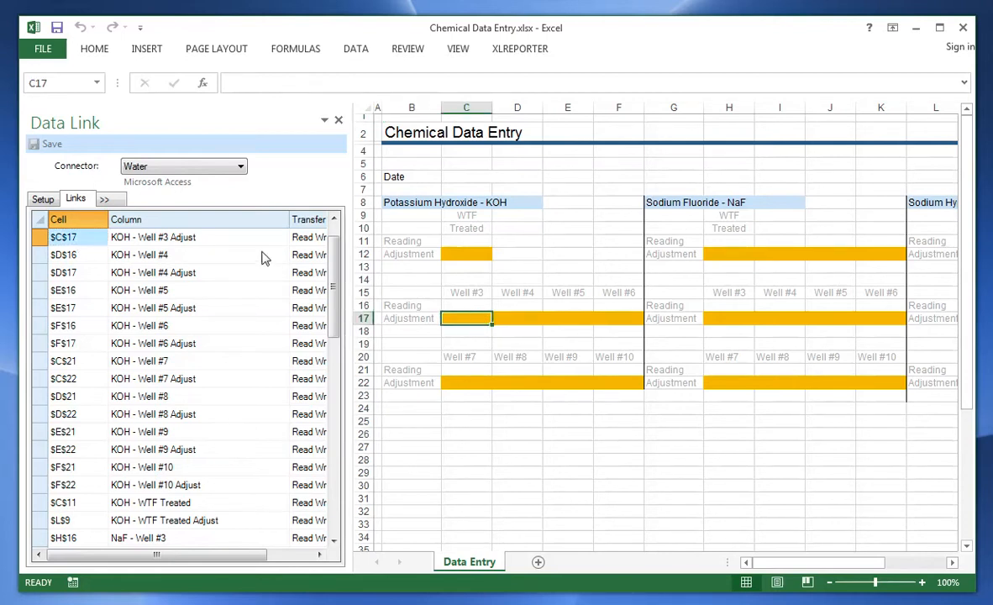
click(193, 237)
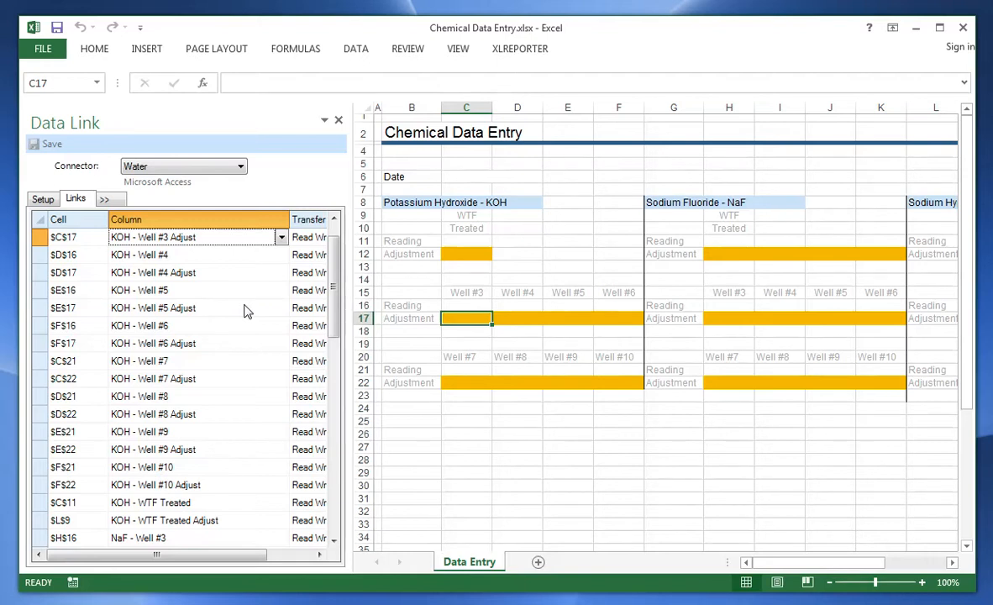
- Close Data Link and select the KOH reading cells C16:F16 and adjustment cells C17:F17
click(338, 119)
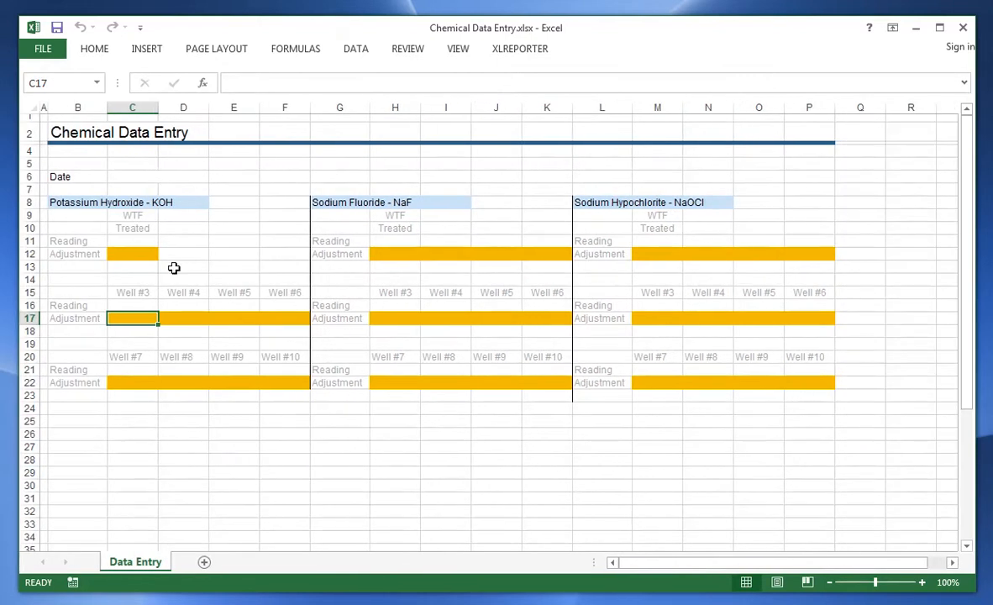
drag(132, 305, 284, 305)
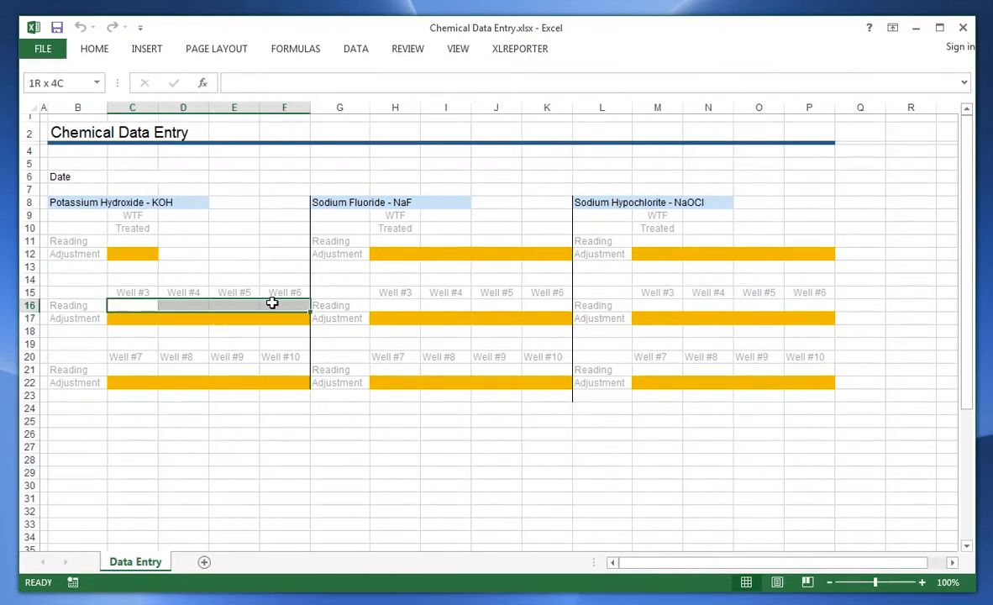
click(131, 304)
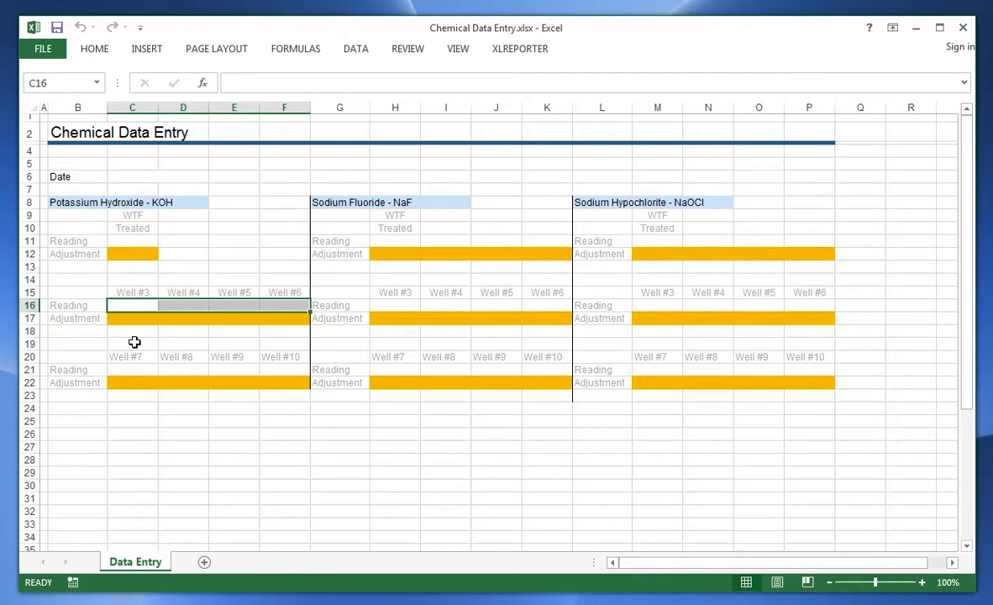
mouse_move(143, 336)
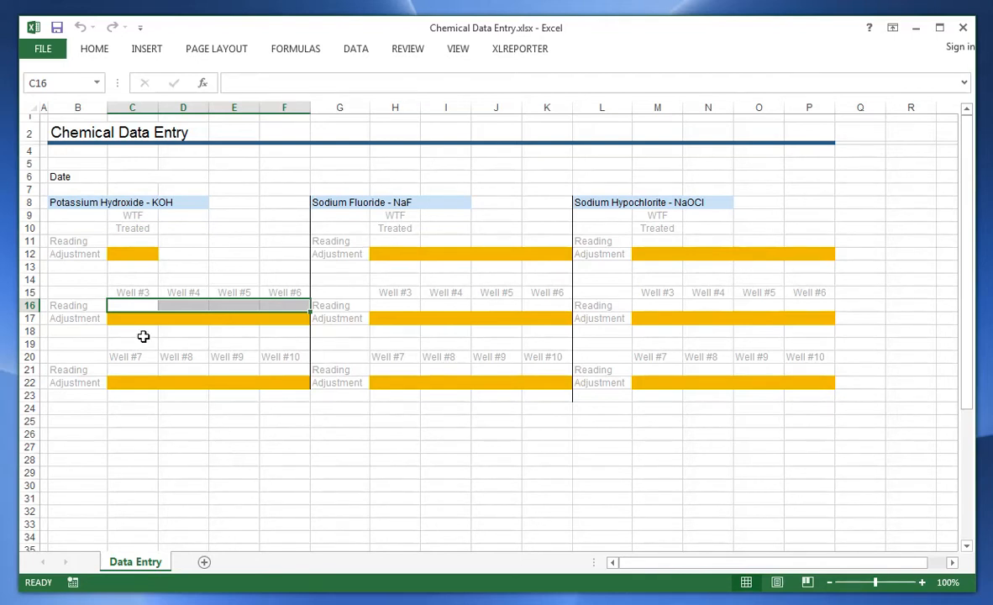
mouse_move(142, 324)
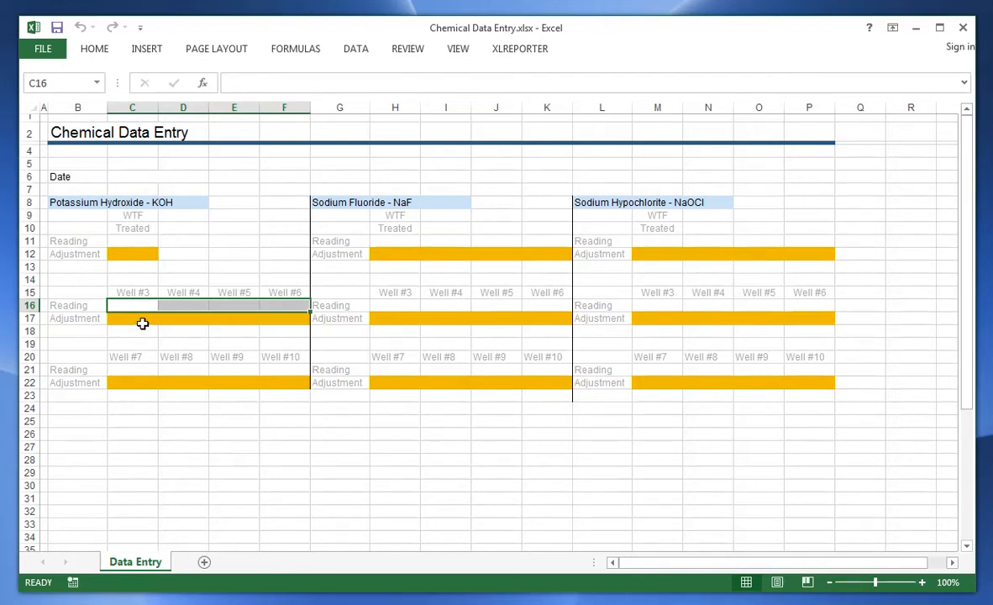
drag(132, 317, 284, 317)
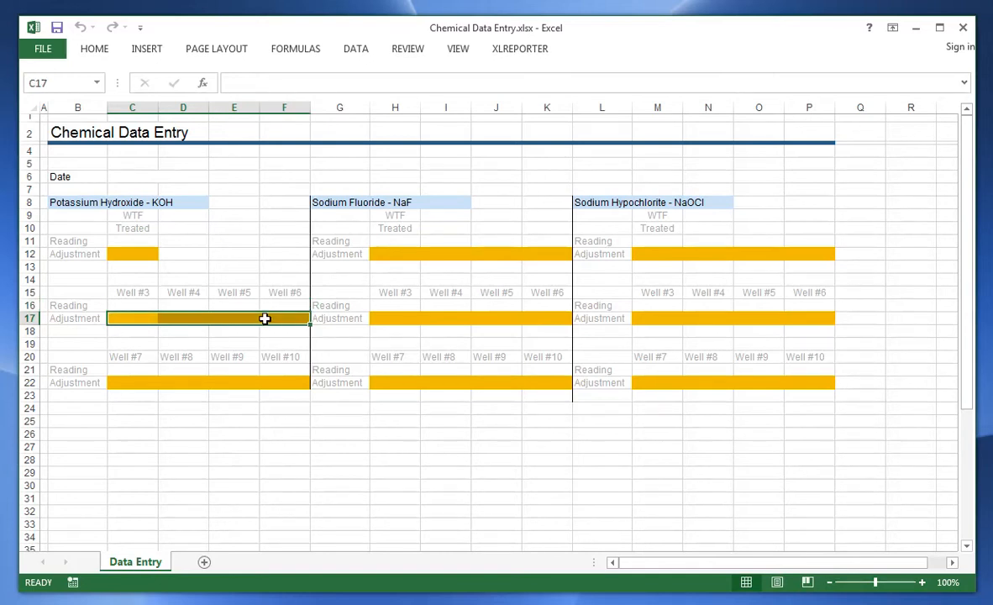
click(519, 48)
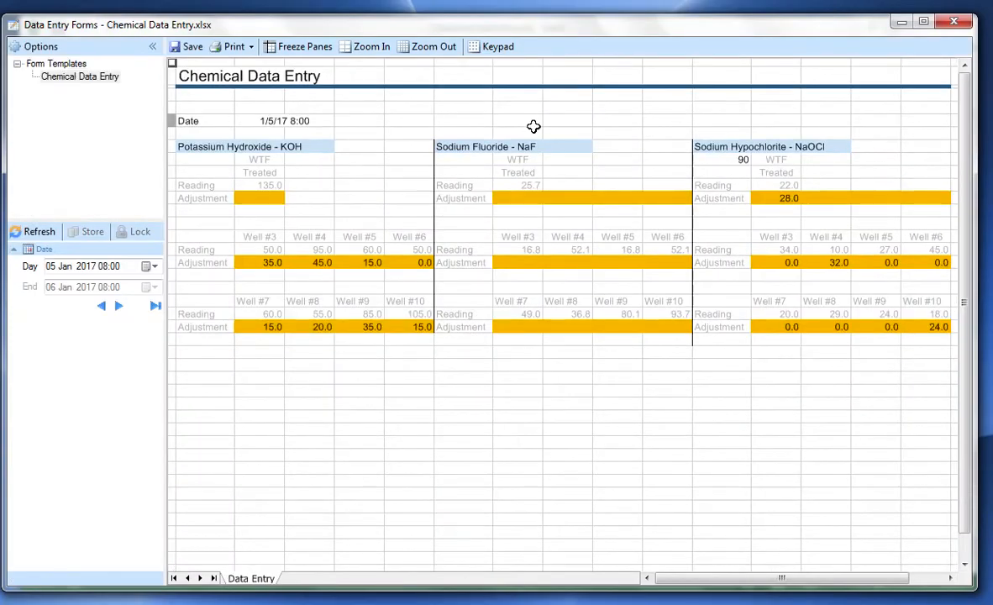
- Browse earlier days, load 04 Jan 2017, and select the KOH Well #4 Adjustment cell
click(100, 305)
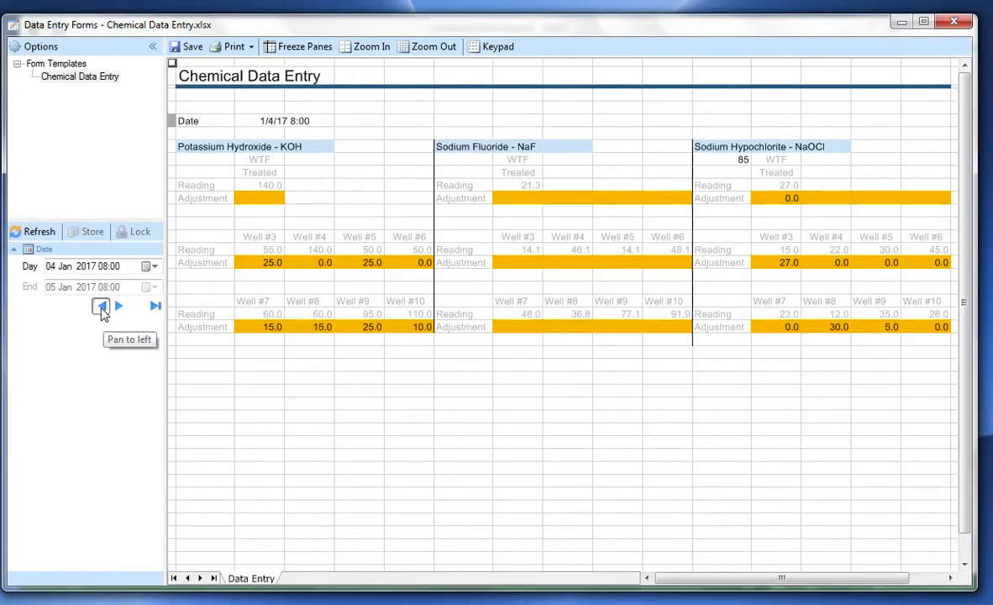
click(101, 305)
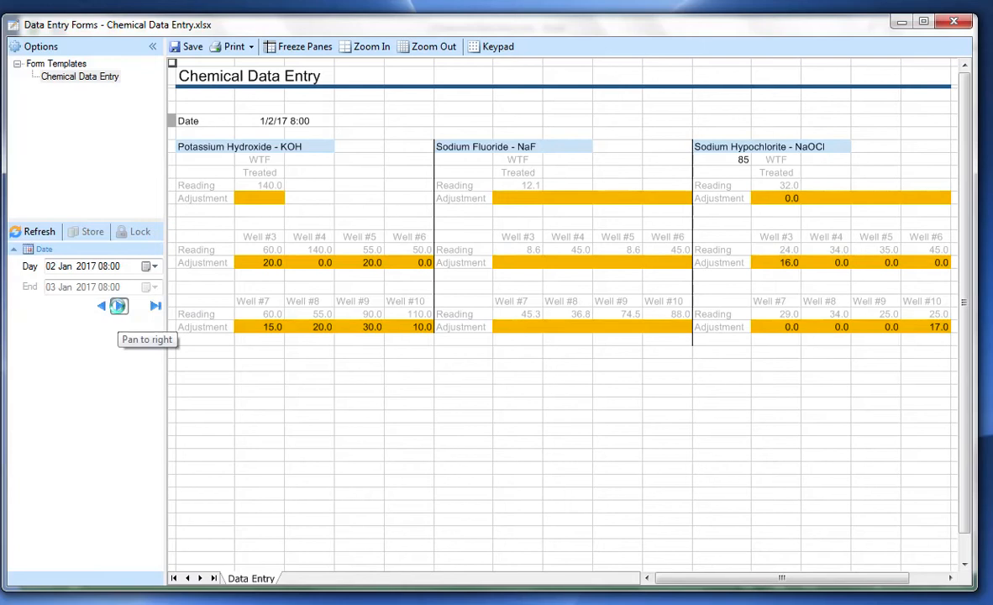
click(150, 266)
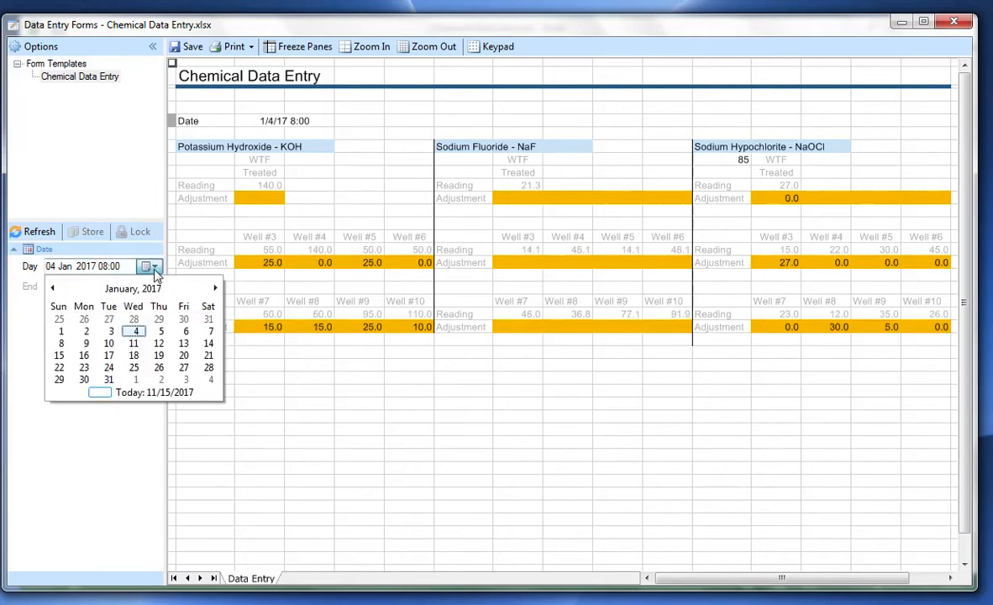
click(146, 267)
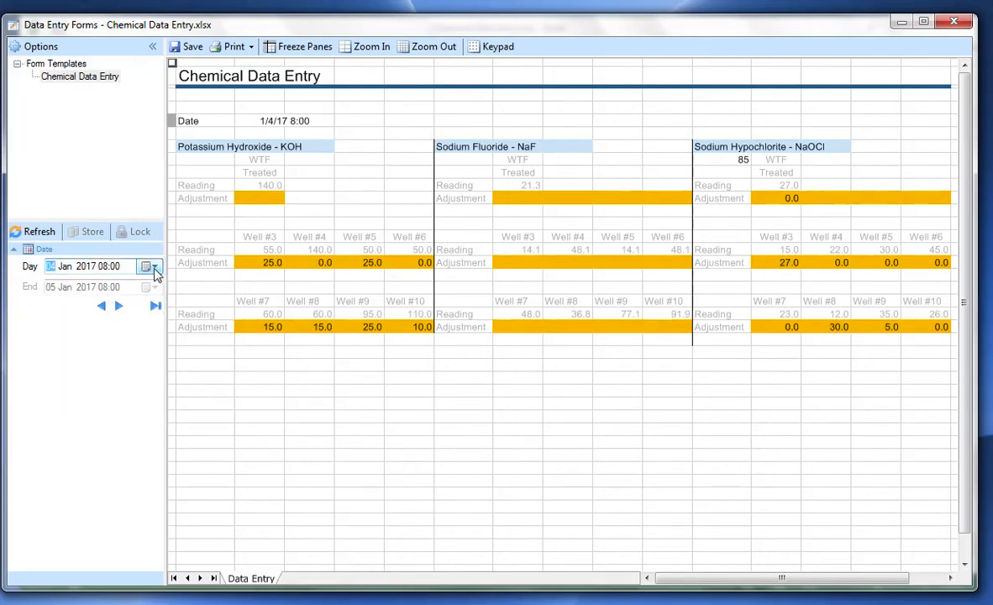
click(318, 262)
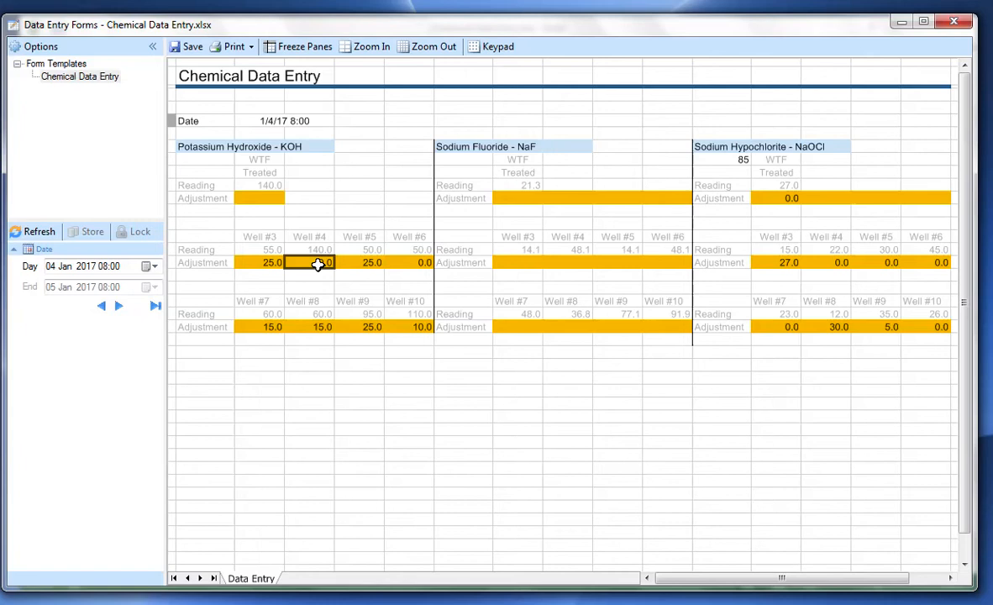
- Enter 10 as the KOH Well #4 adjustment and confirm storing it
text(1)
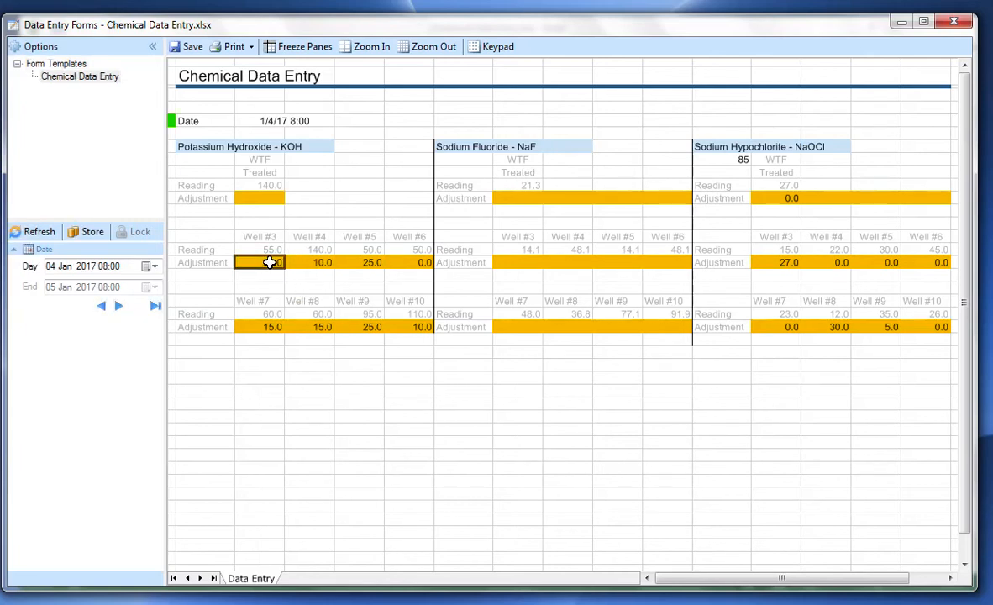
mouse_move(87, 231)
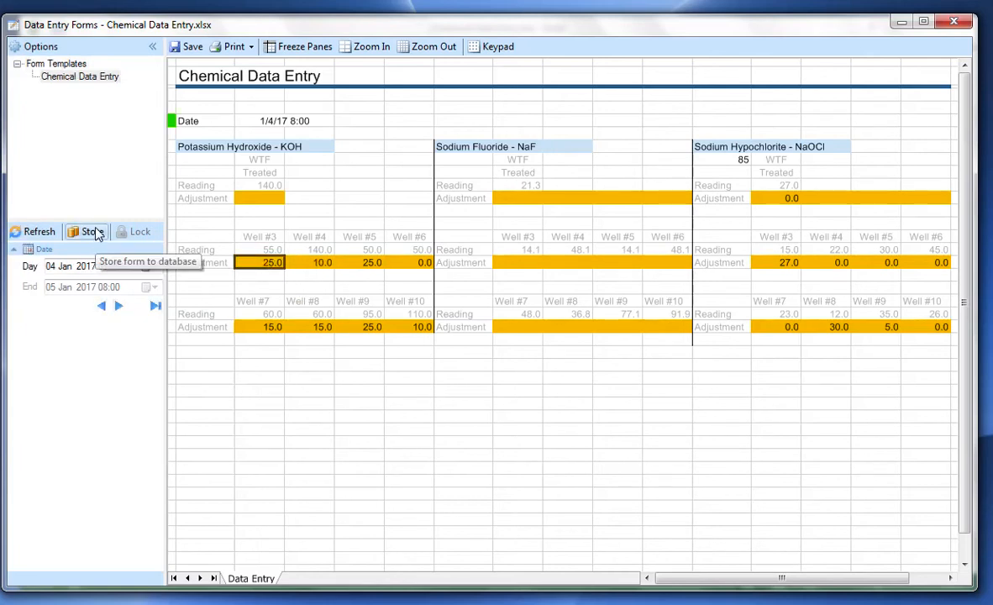
click(86, 231)
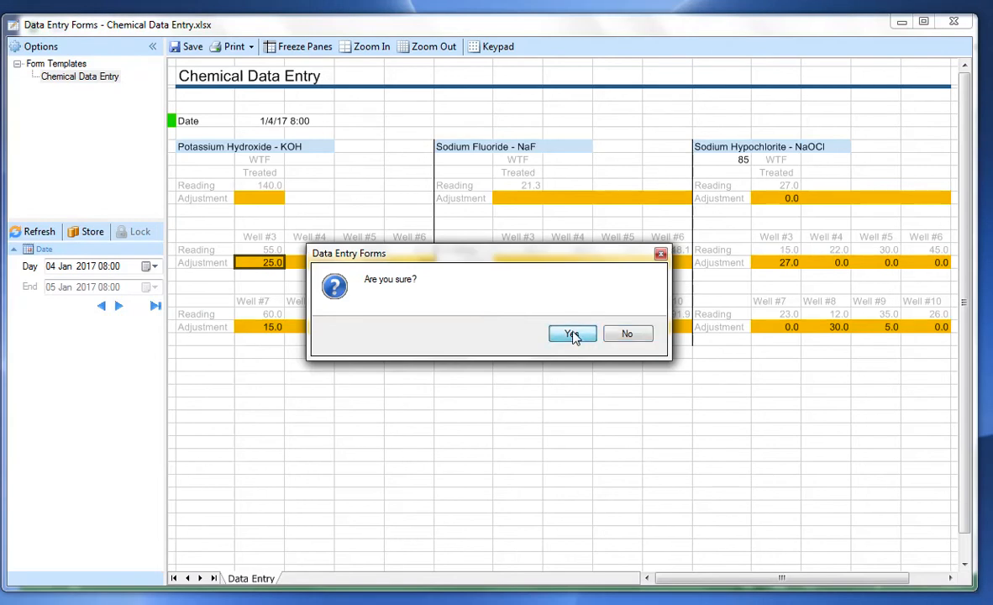
click(572, 333)
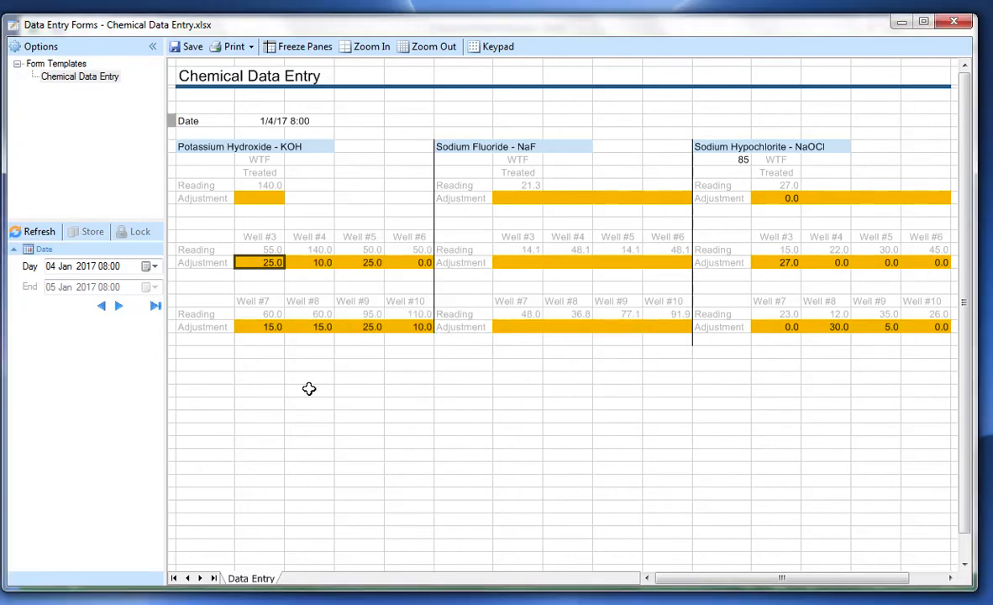
mouse_move(319, 268)
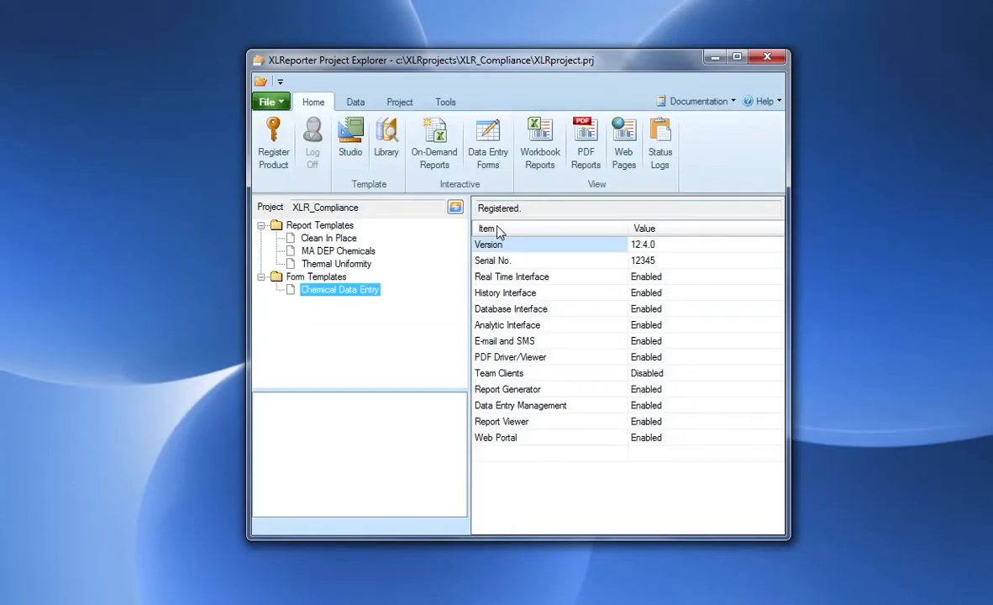
mouse_move(434, 138)
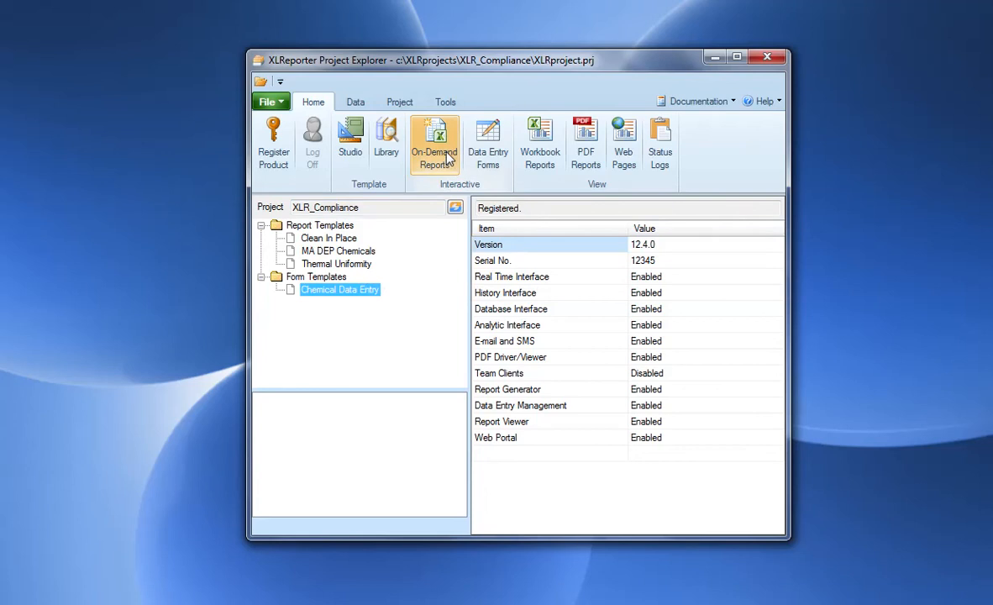
- Launch On-Demand Reports from the Home ribbon's Interactive group
click(434, 141)
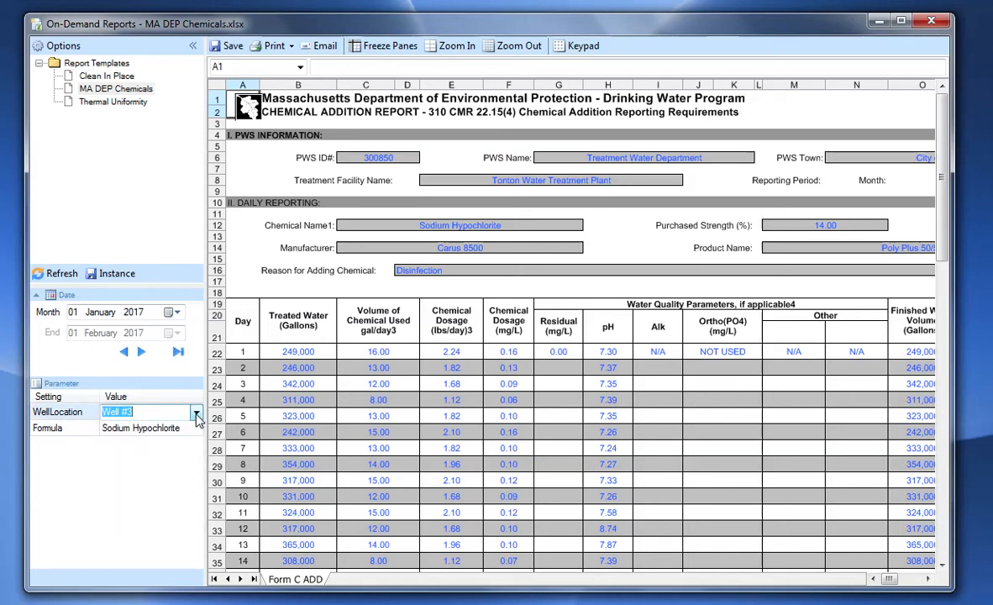
- Set WellLocation to Well #3, pan to February 2017, then back to January
click(195, 428)
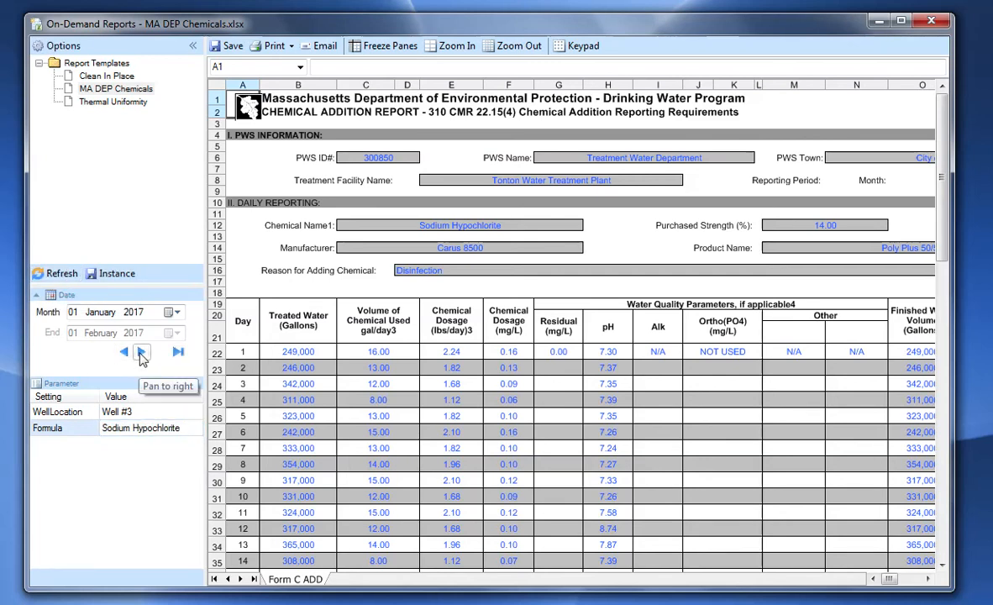
click(141, 352)
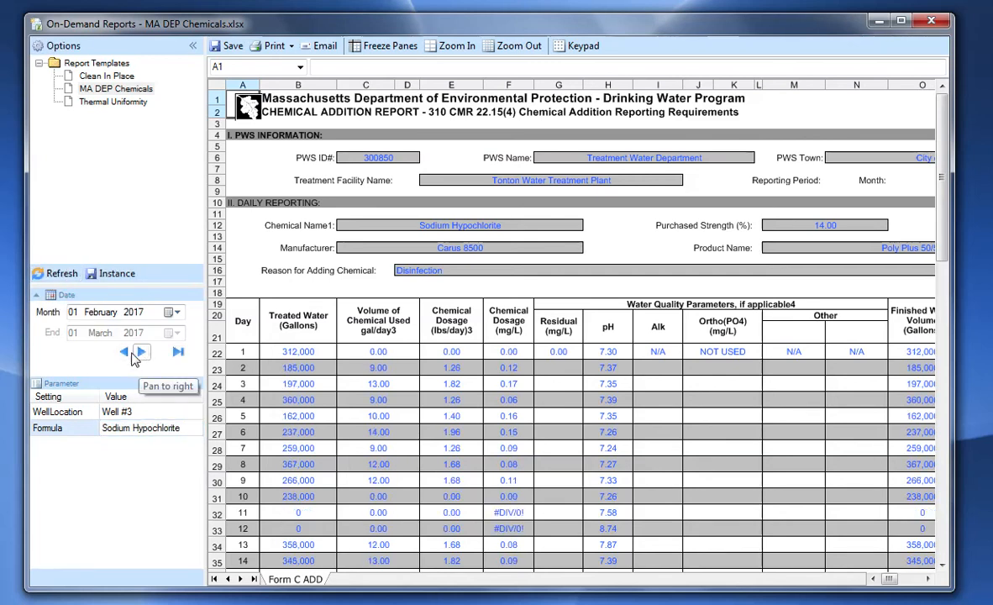
click(123, 351)
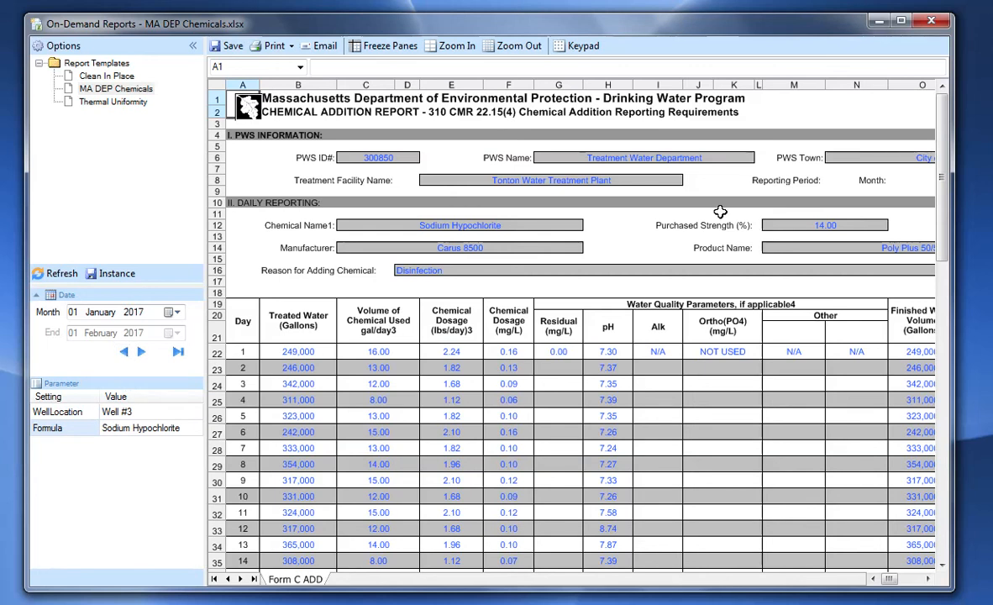
mouse_move(609, 508)
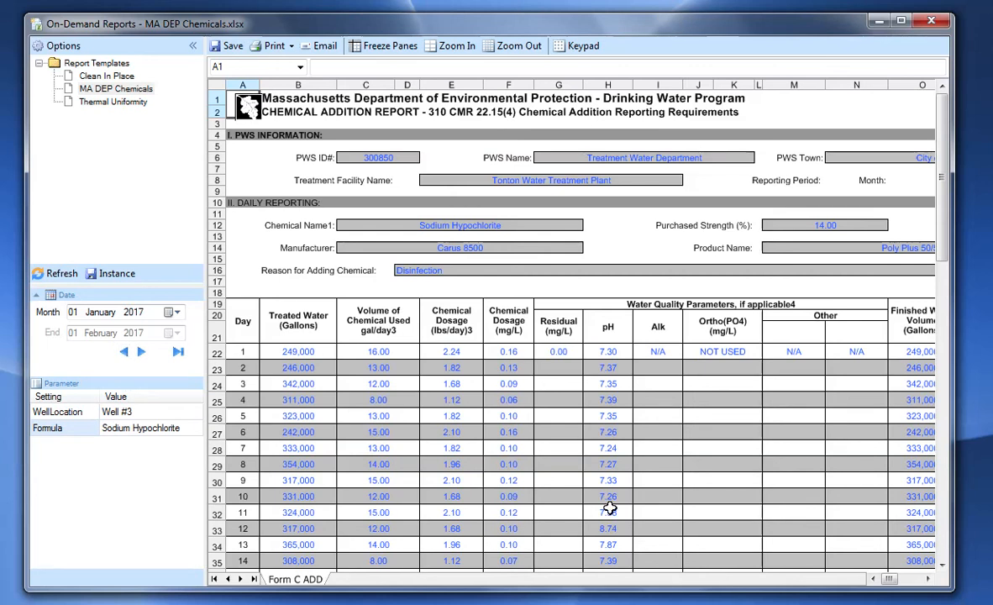